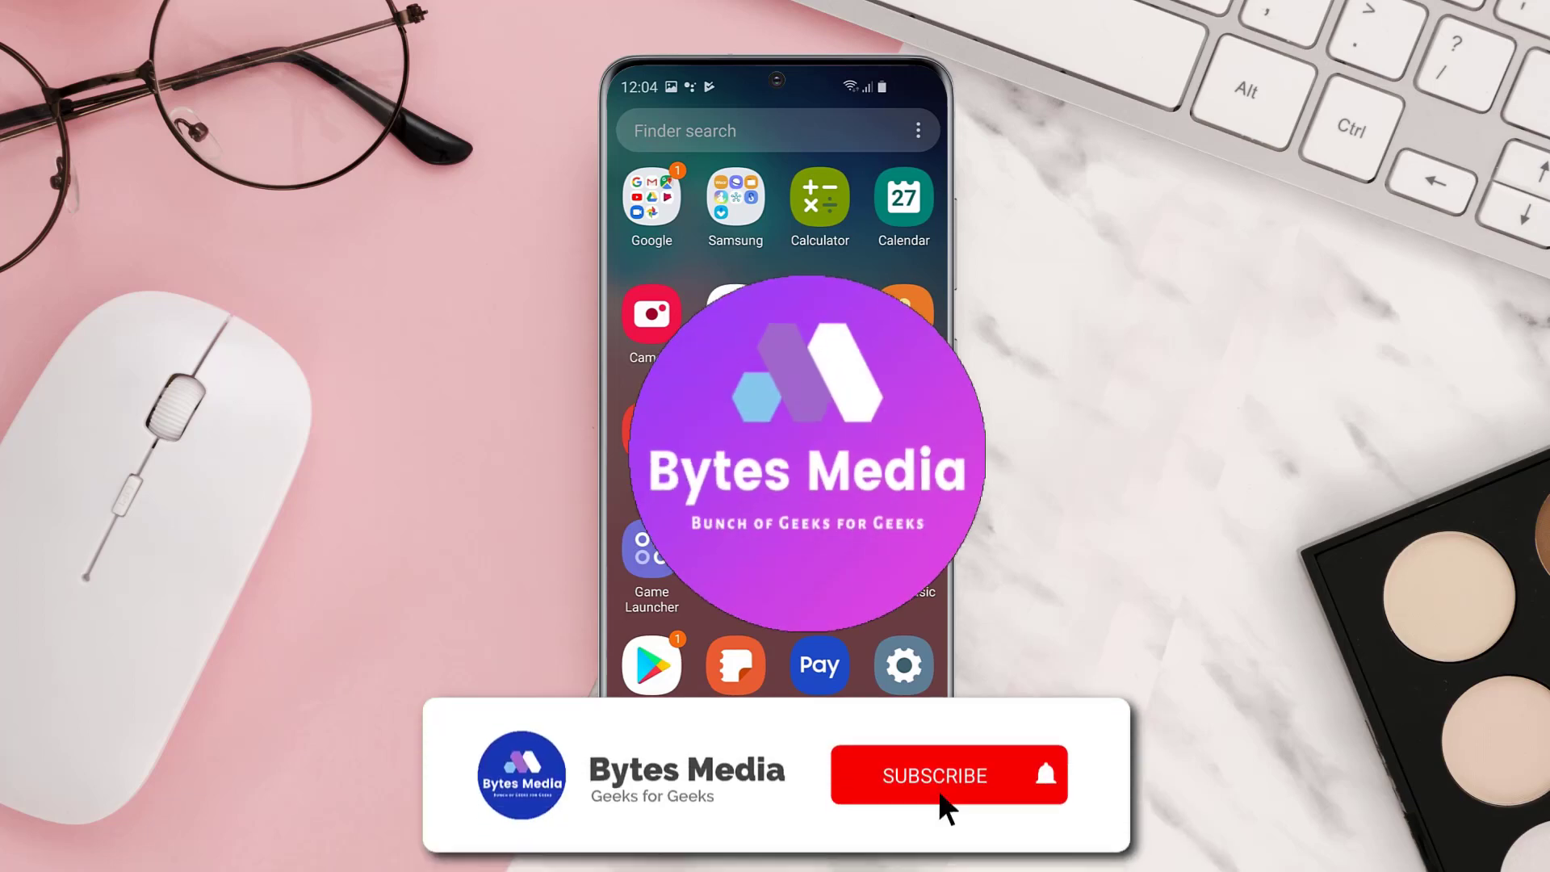
Launch Google Play Store from its home screen icon.
left_click(936, 775)
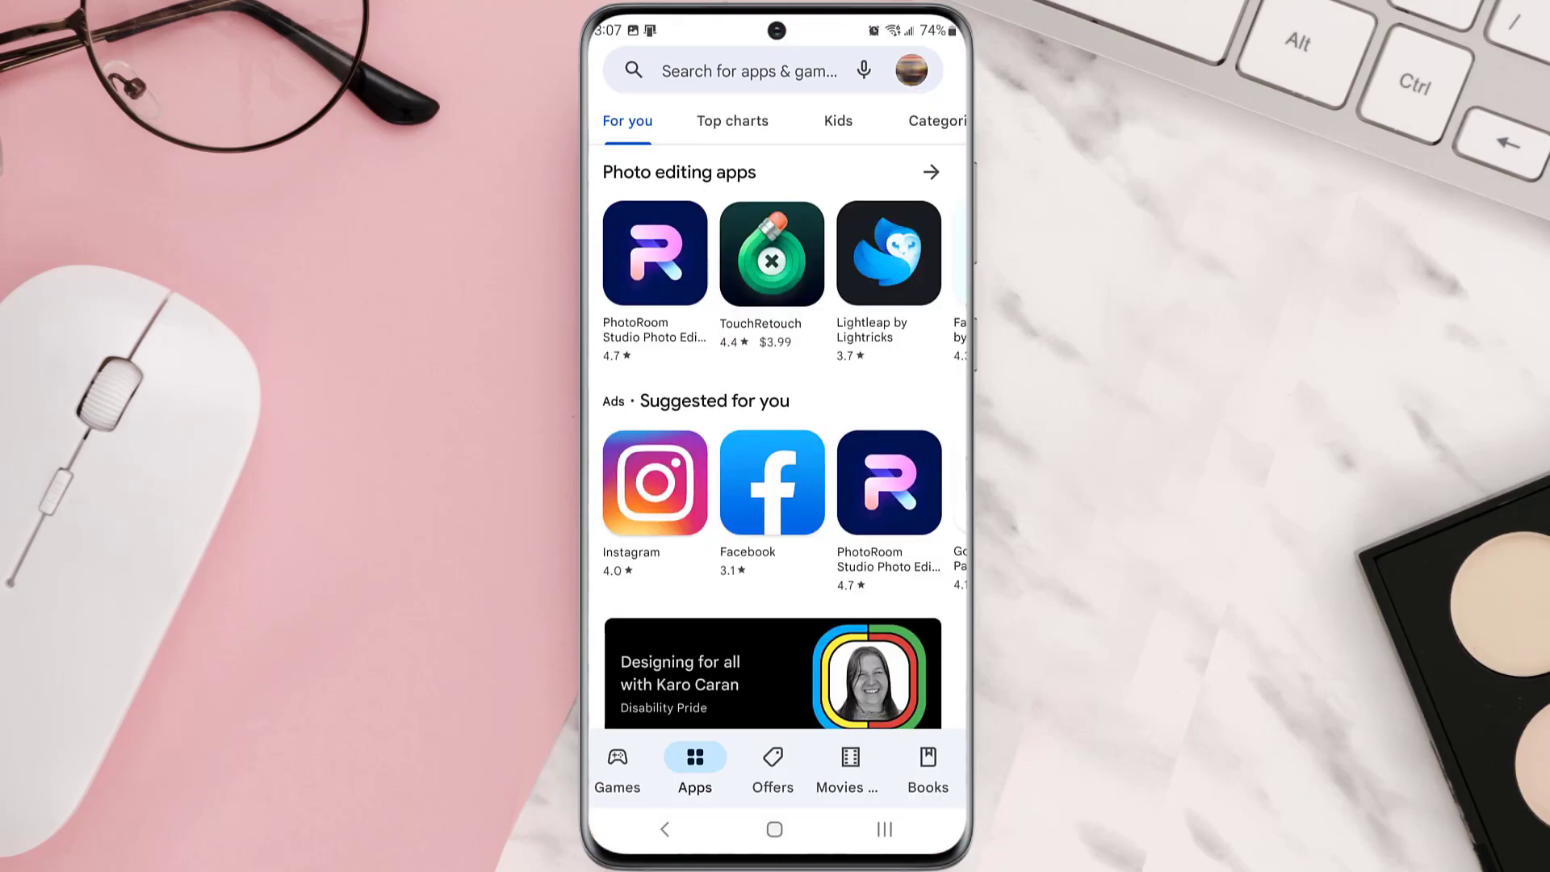
Search 'home depot workforce' and update the Workforce Tools app.
left_click(751, 70)
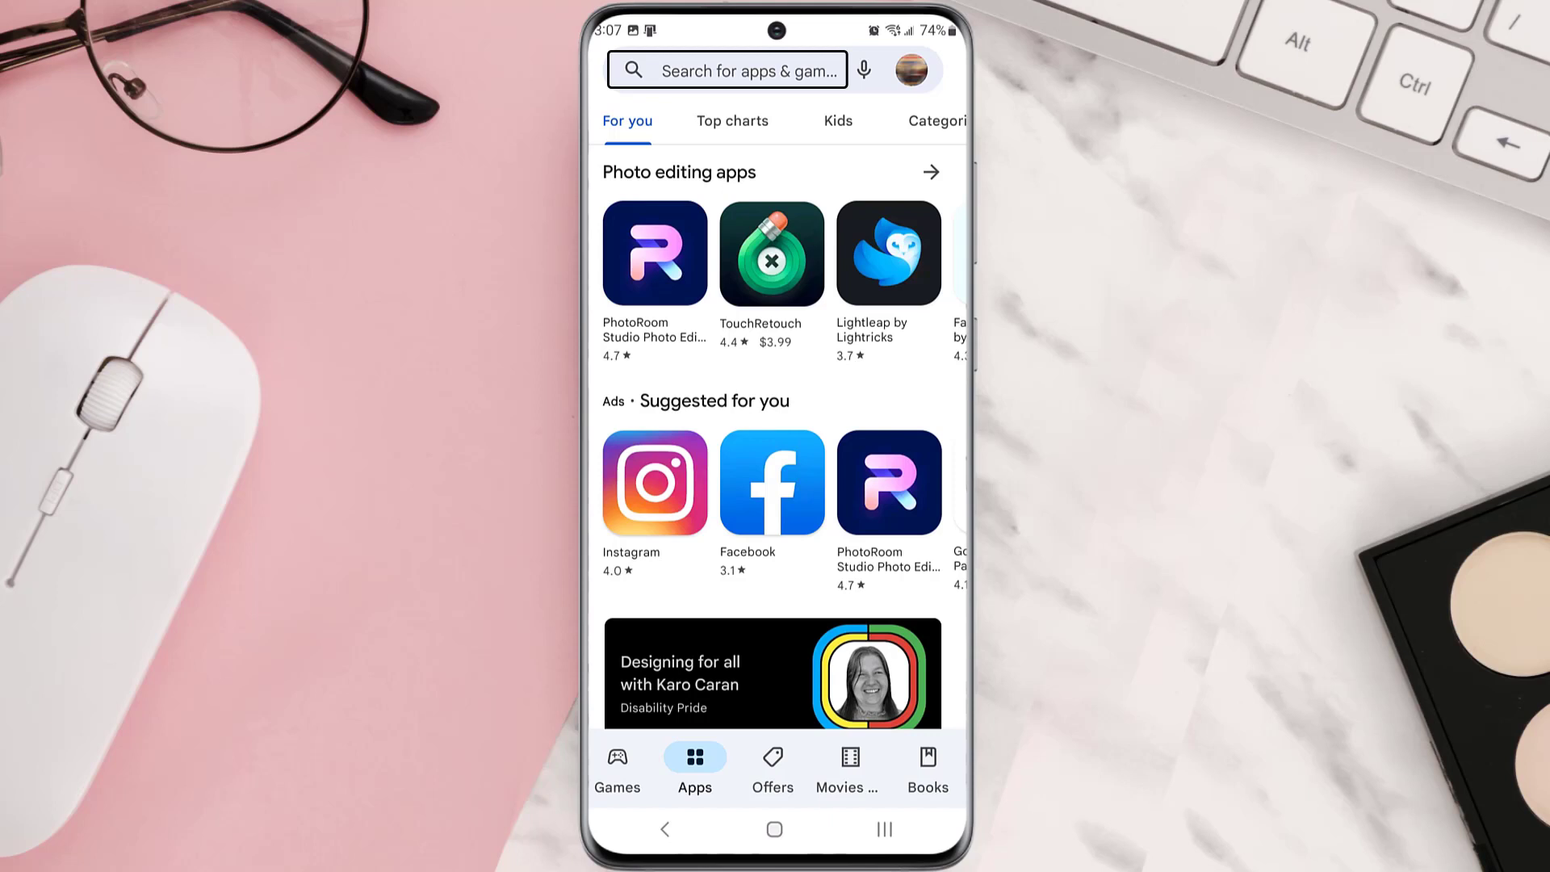
type("home depot workforce")
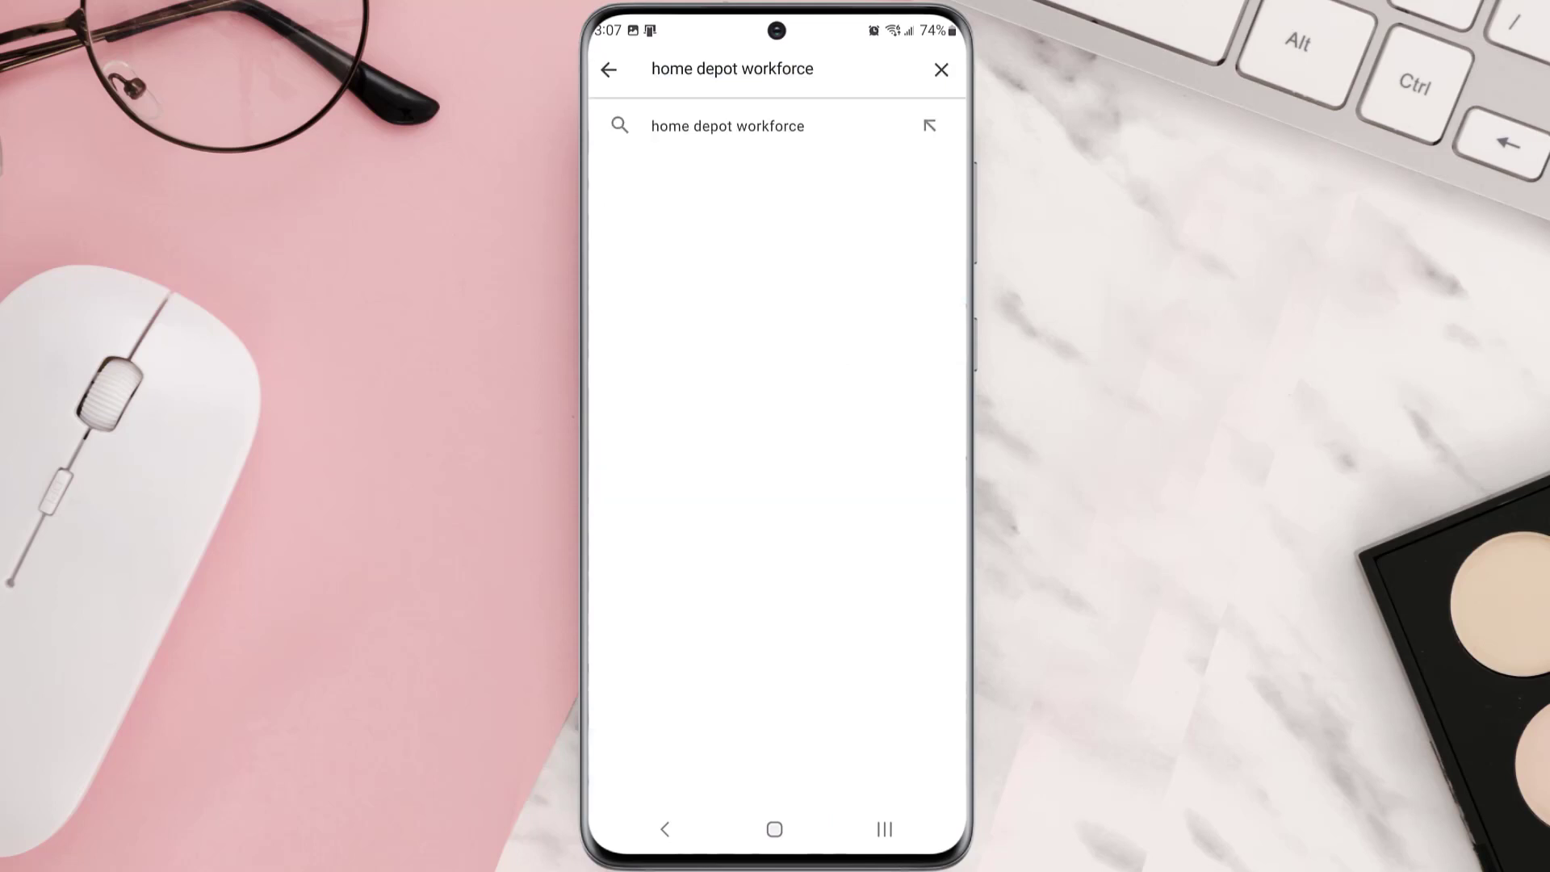
left_click(727, 125)
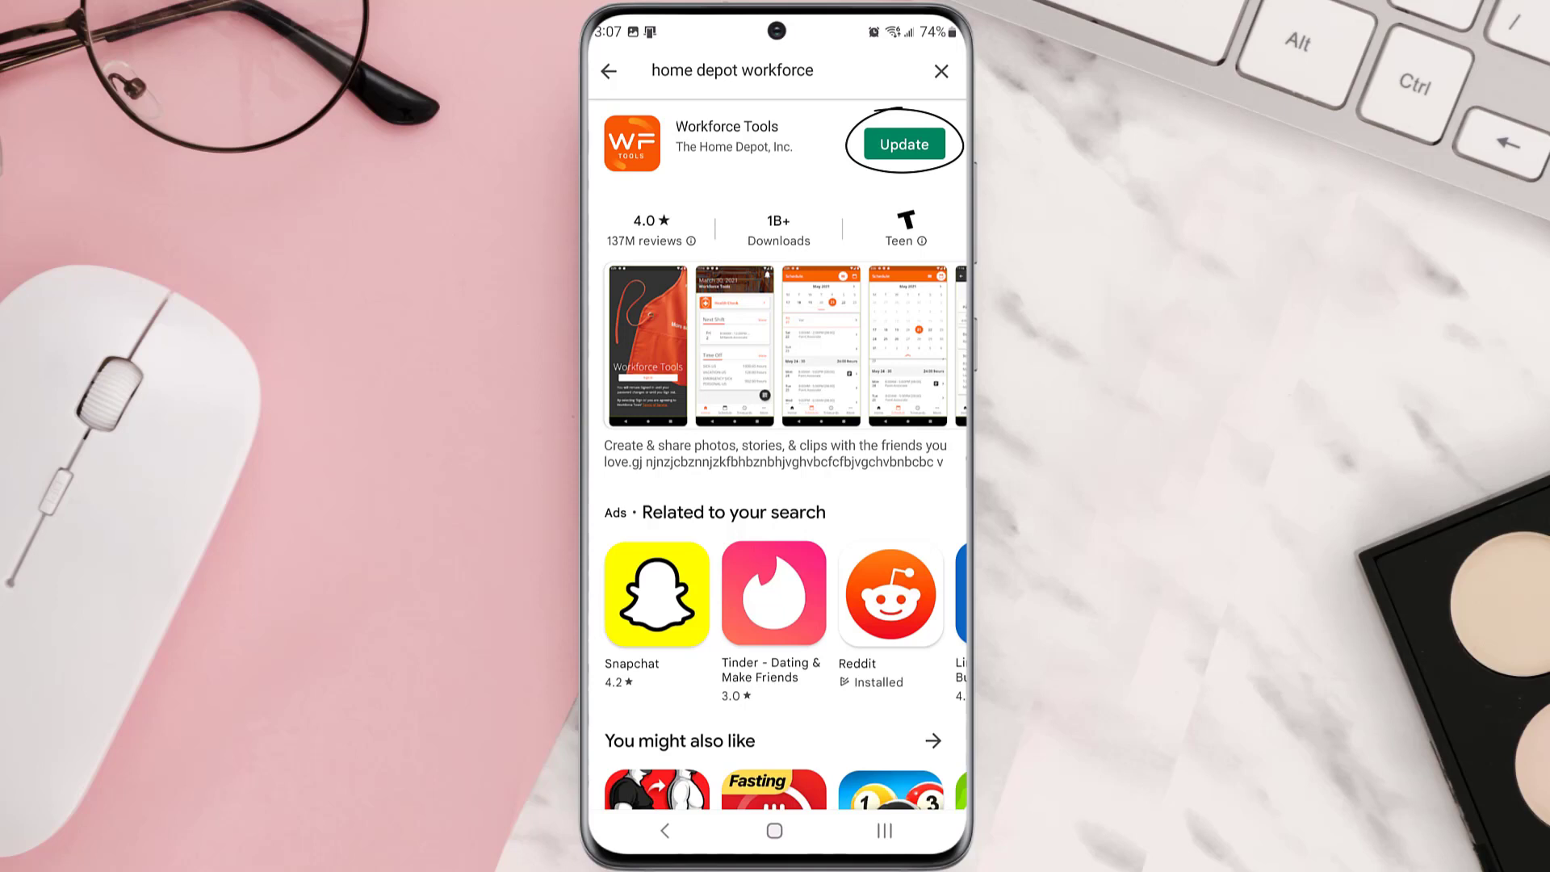
left_click(905, 144)
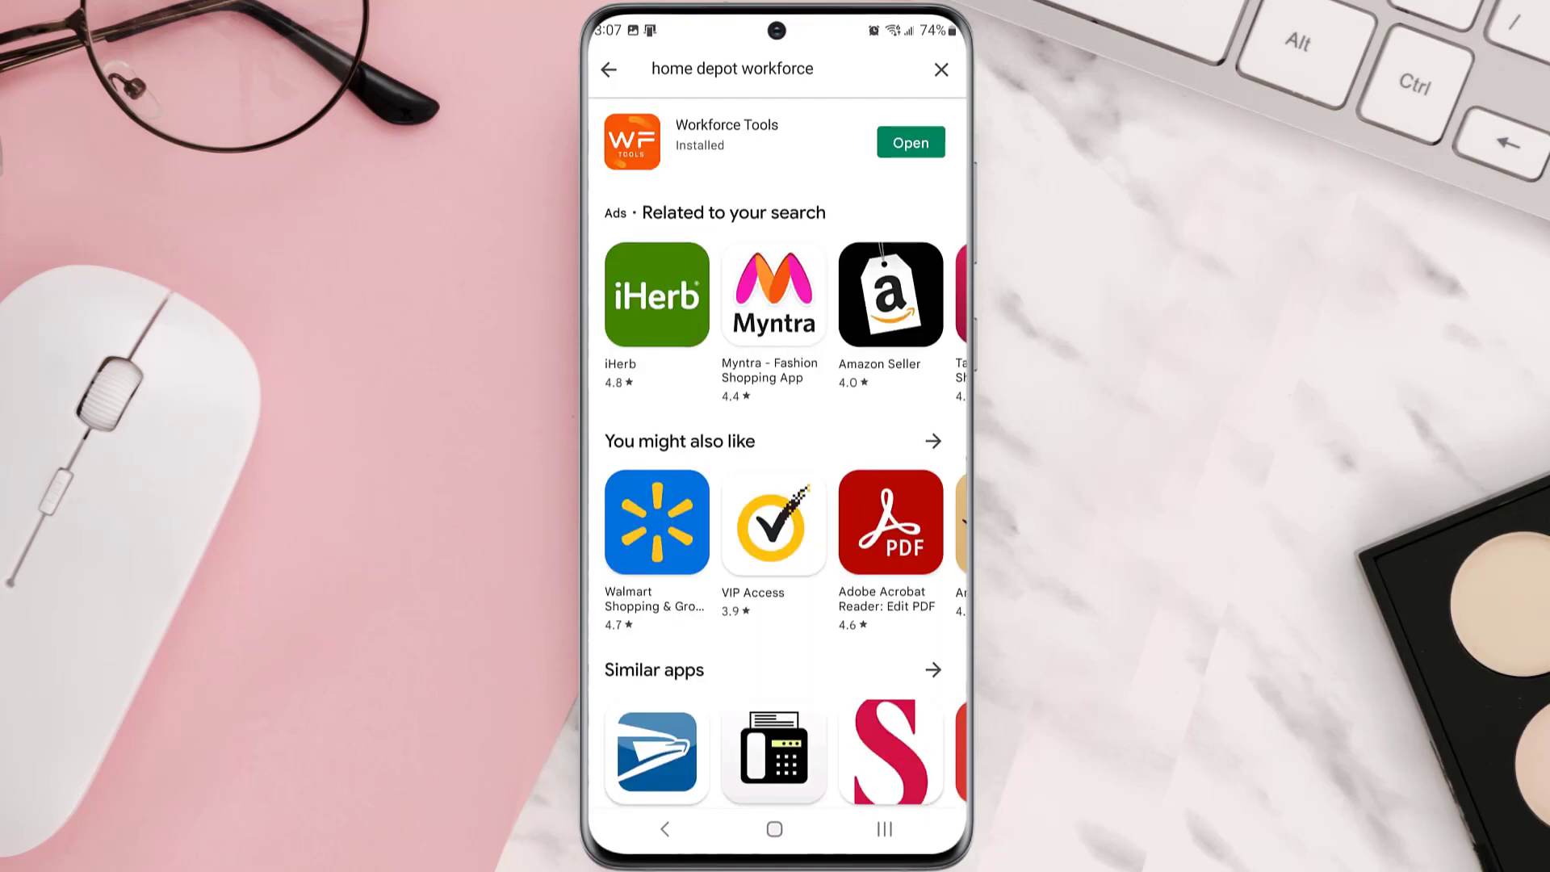
left_click(911, 142)
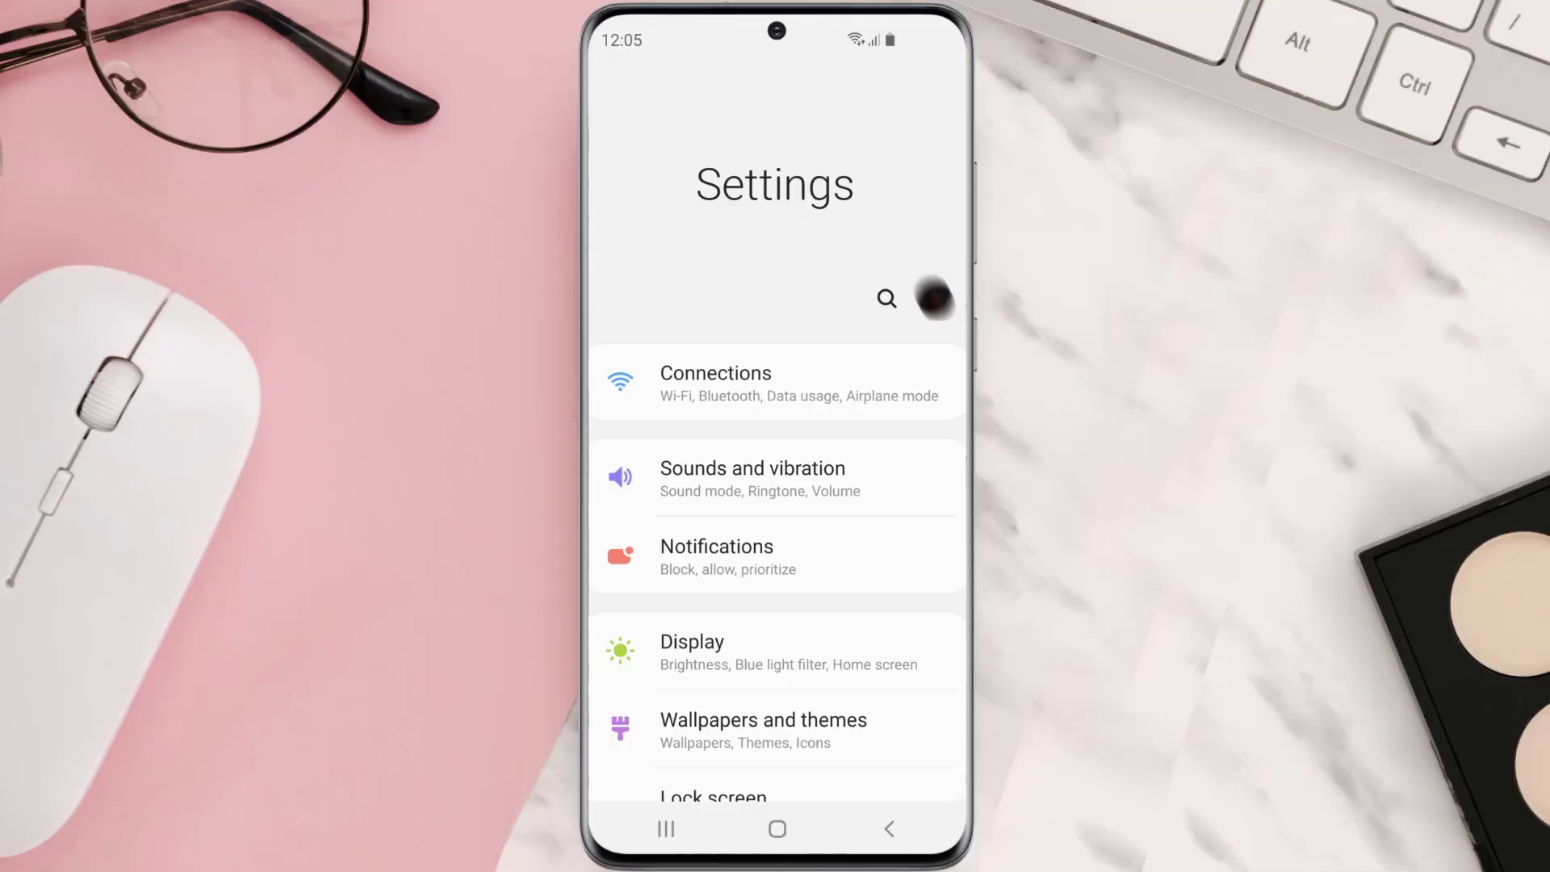
Open Workforce Tools in the Settings app list and clear its storage cache.
scroll("down", 3)
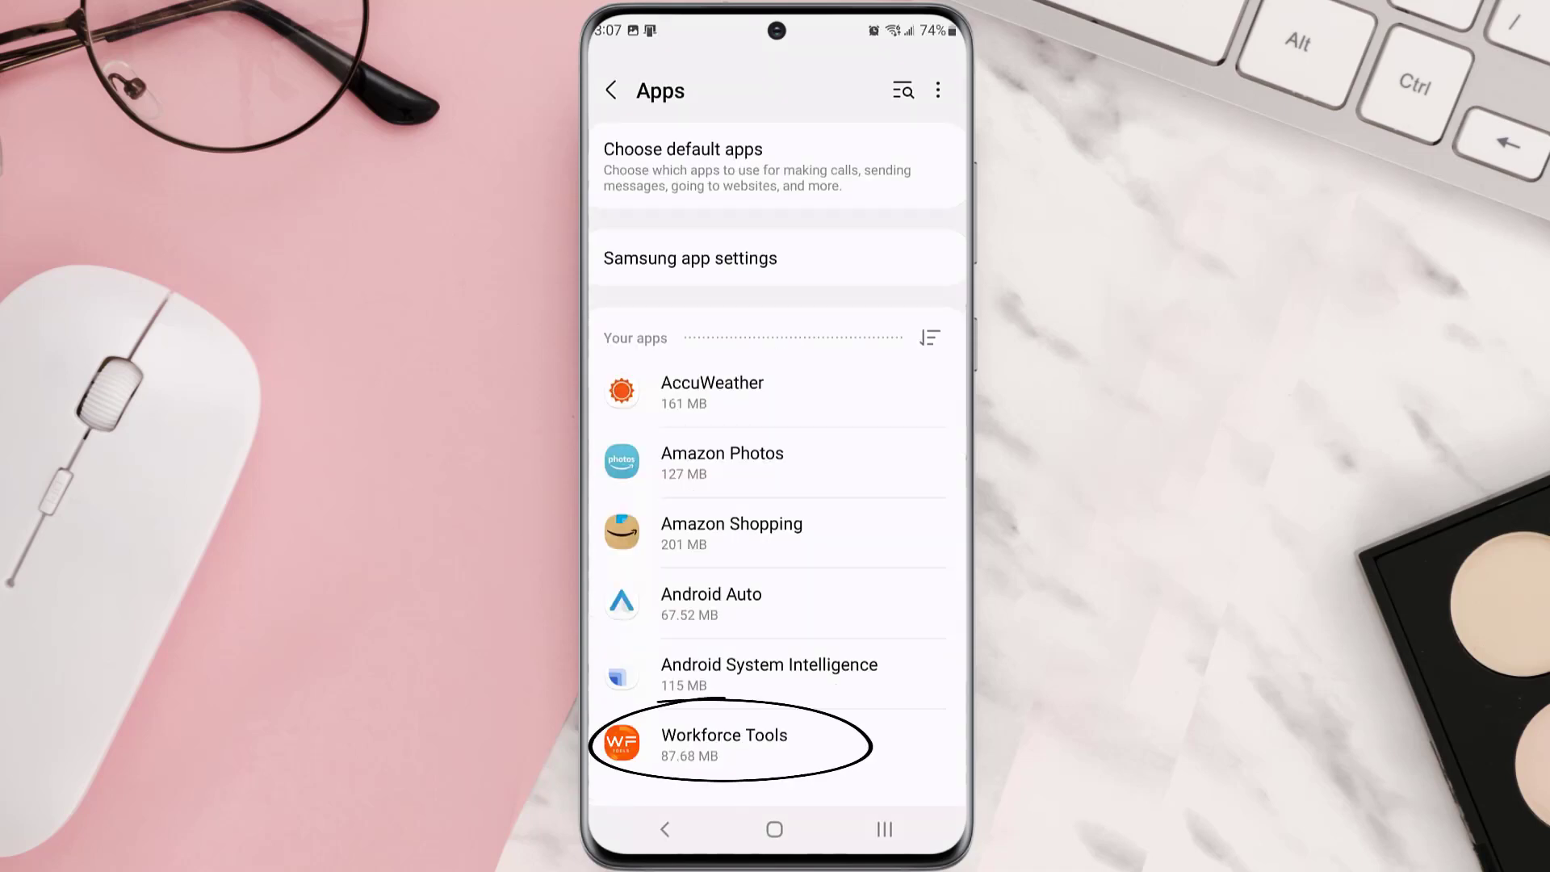
left_click(724, 744)
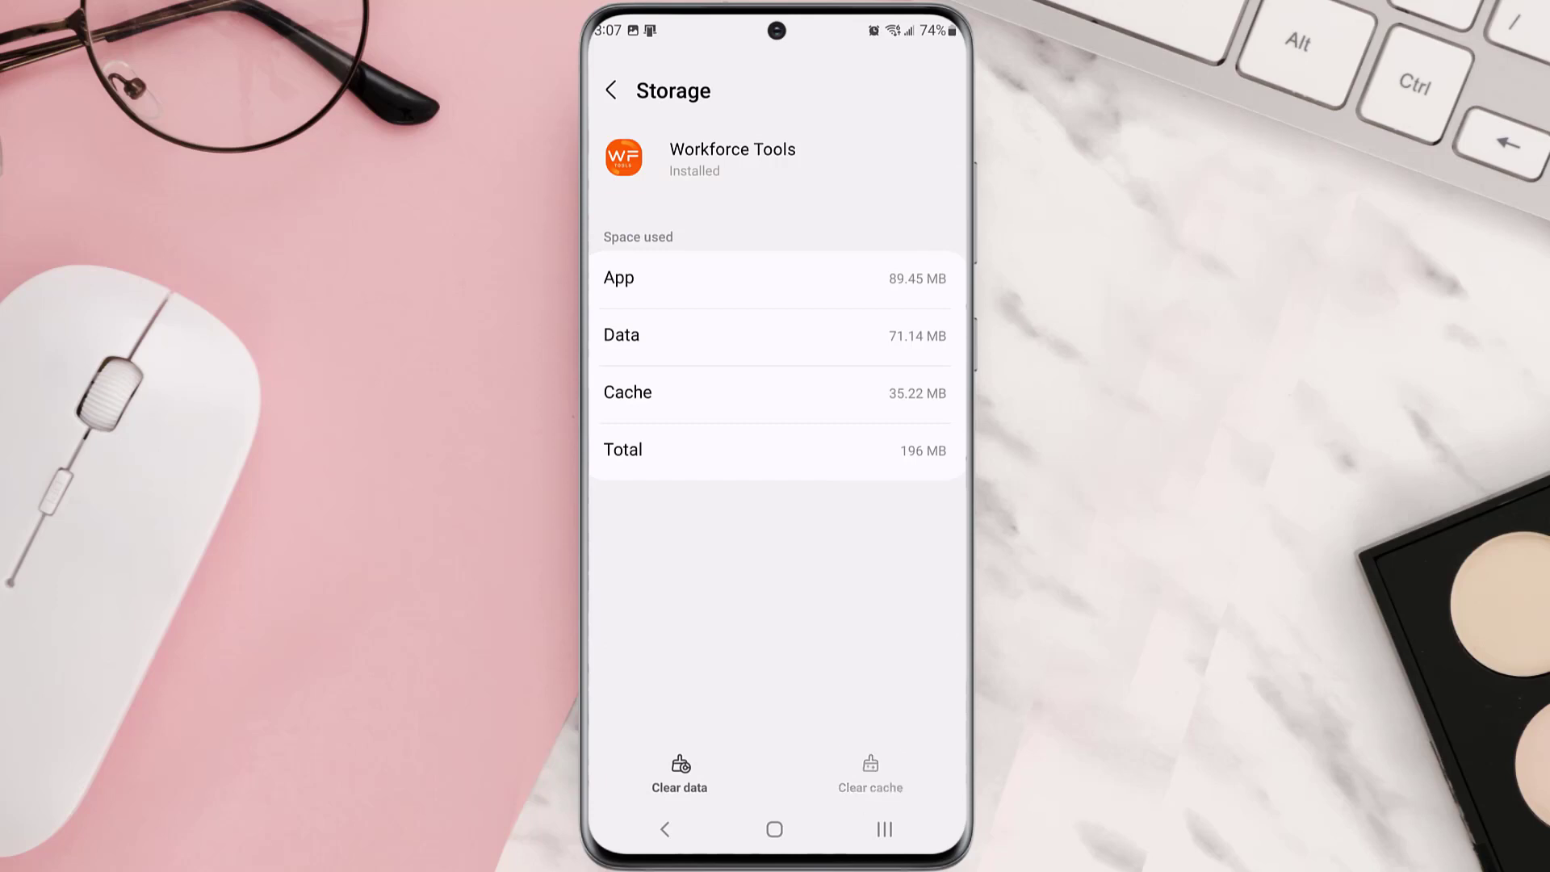
left_click(610, 91)
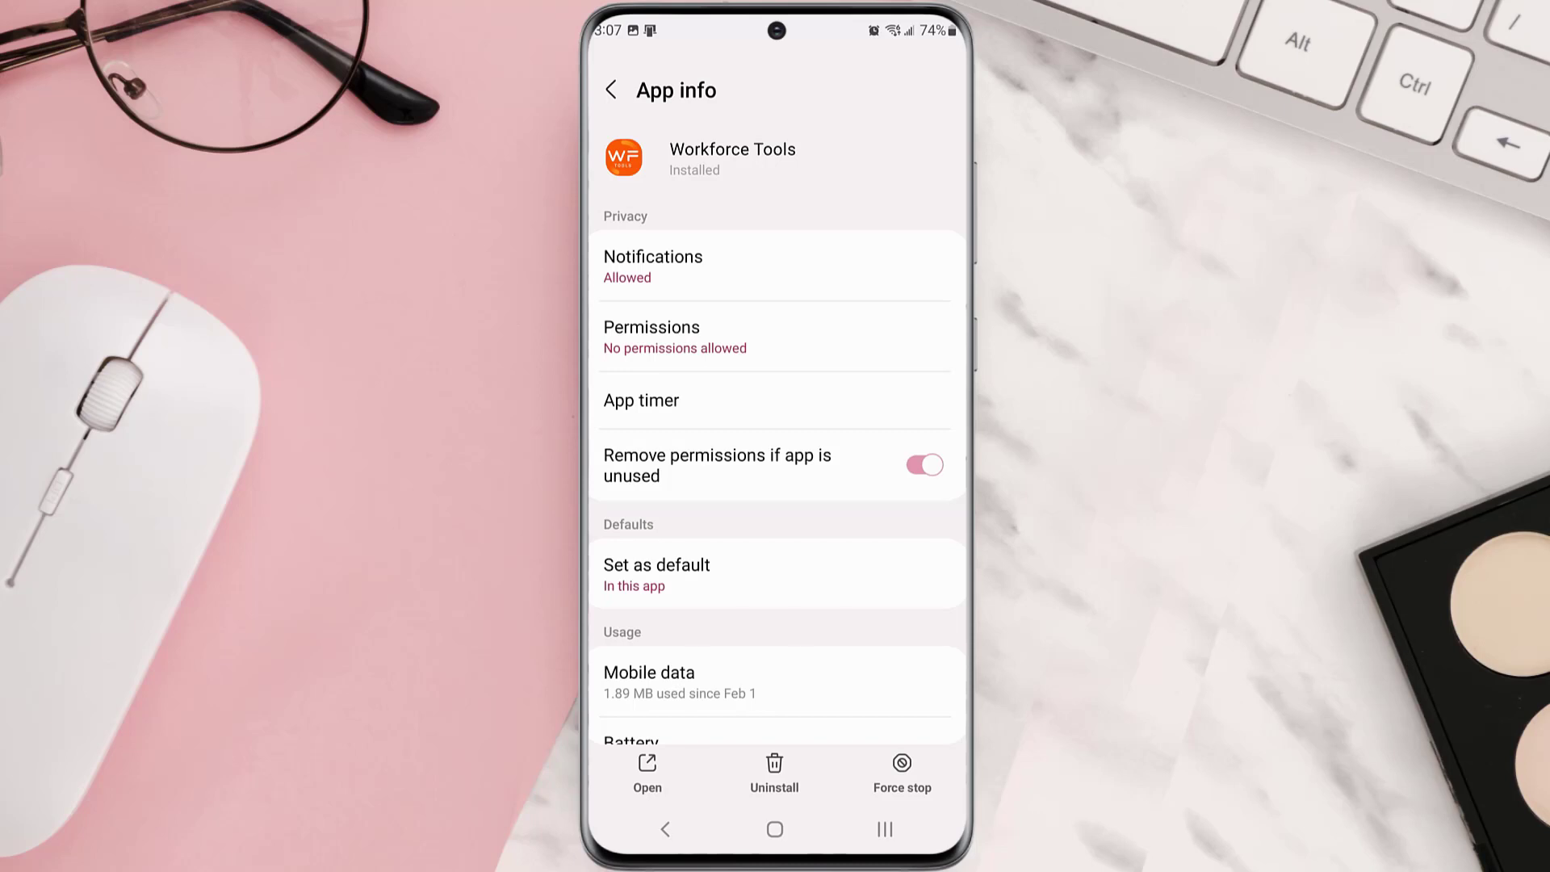
Uninstall Workforce Tools from its App info screen.
left_click(774, 765)
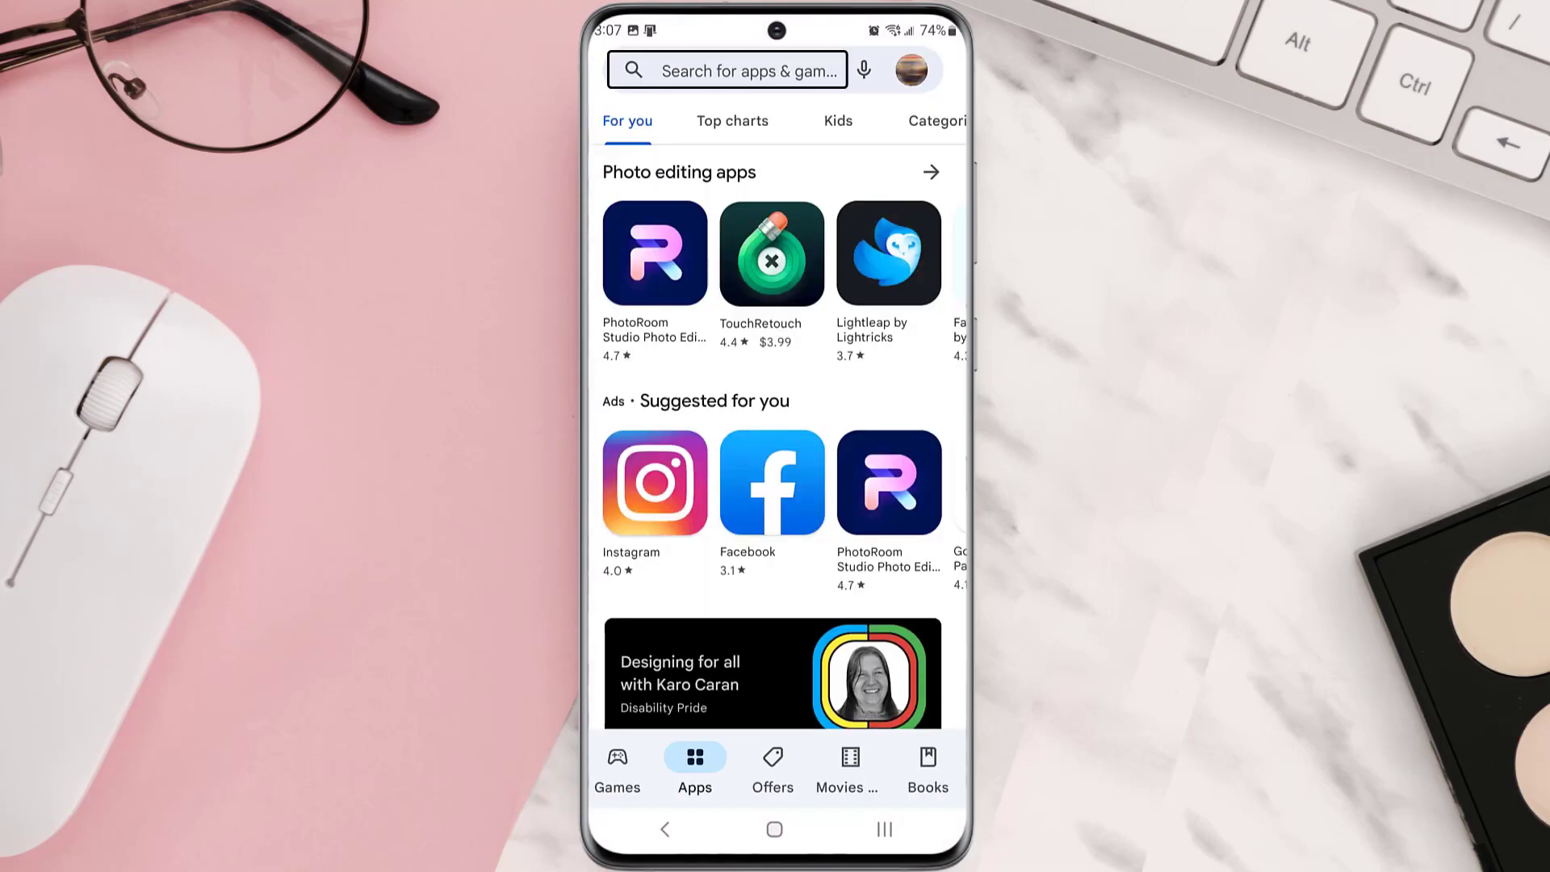
Search 'home depot workforce' in Play Store and install Workforce Tools again.
type("home depot workforce")
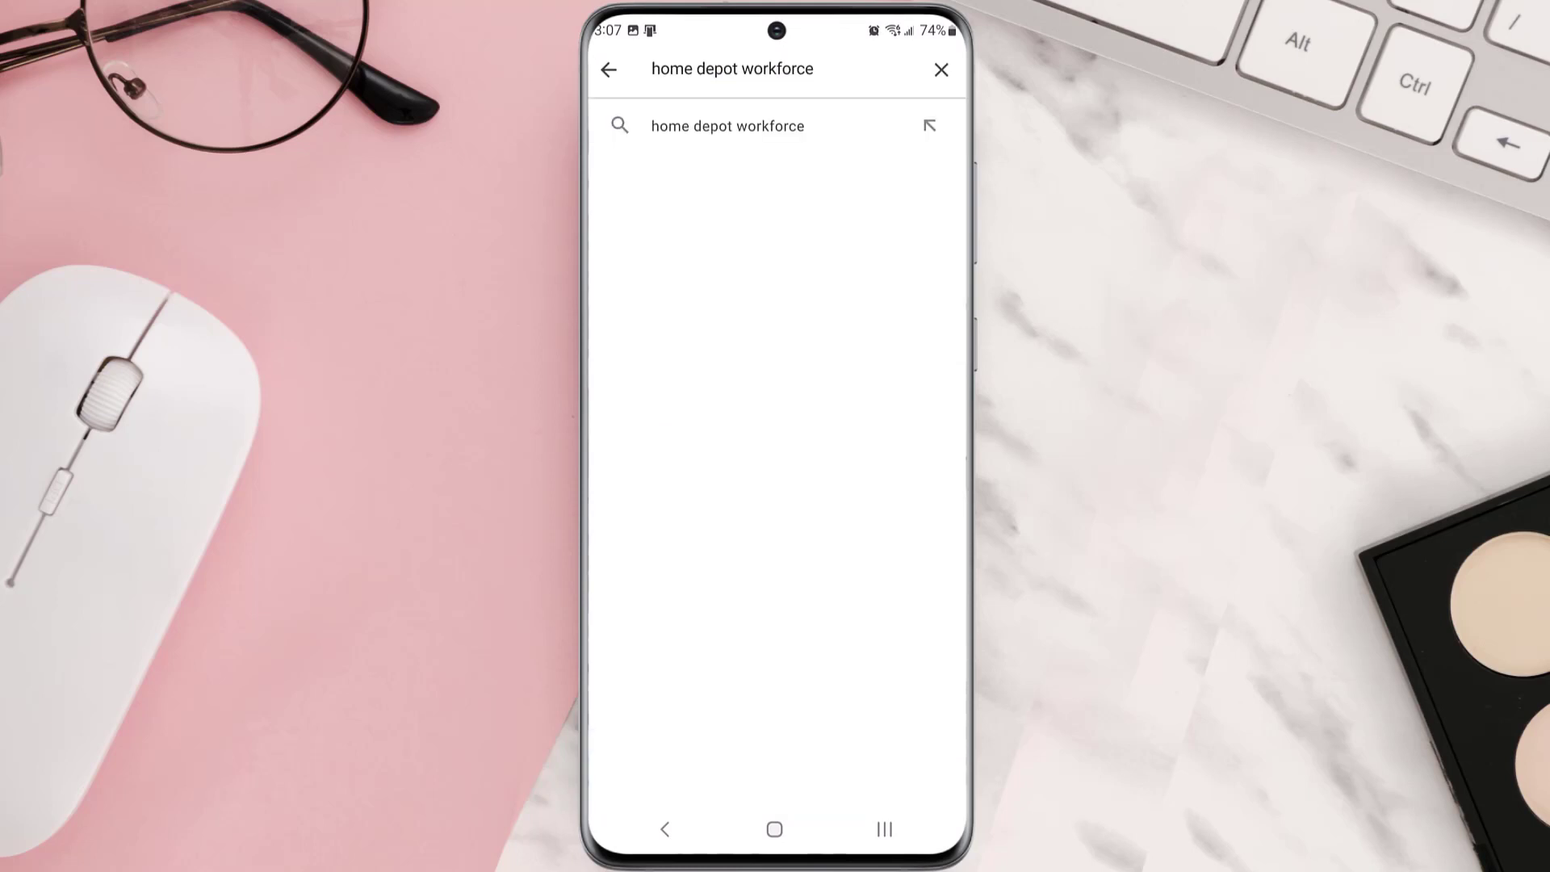
left_click(728, 125)
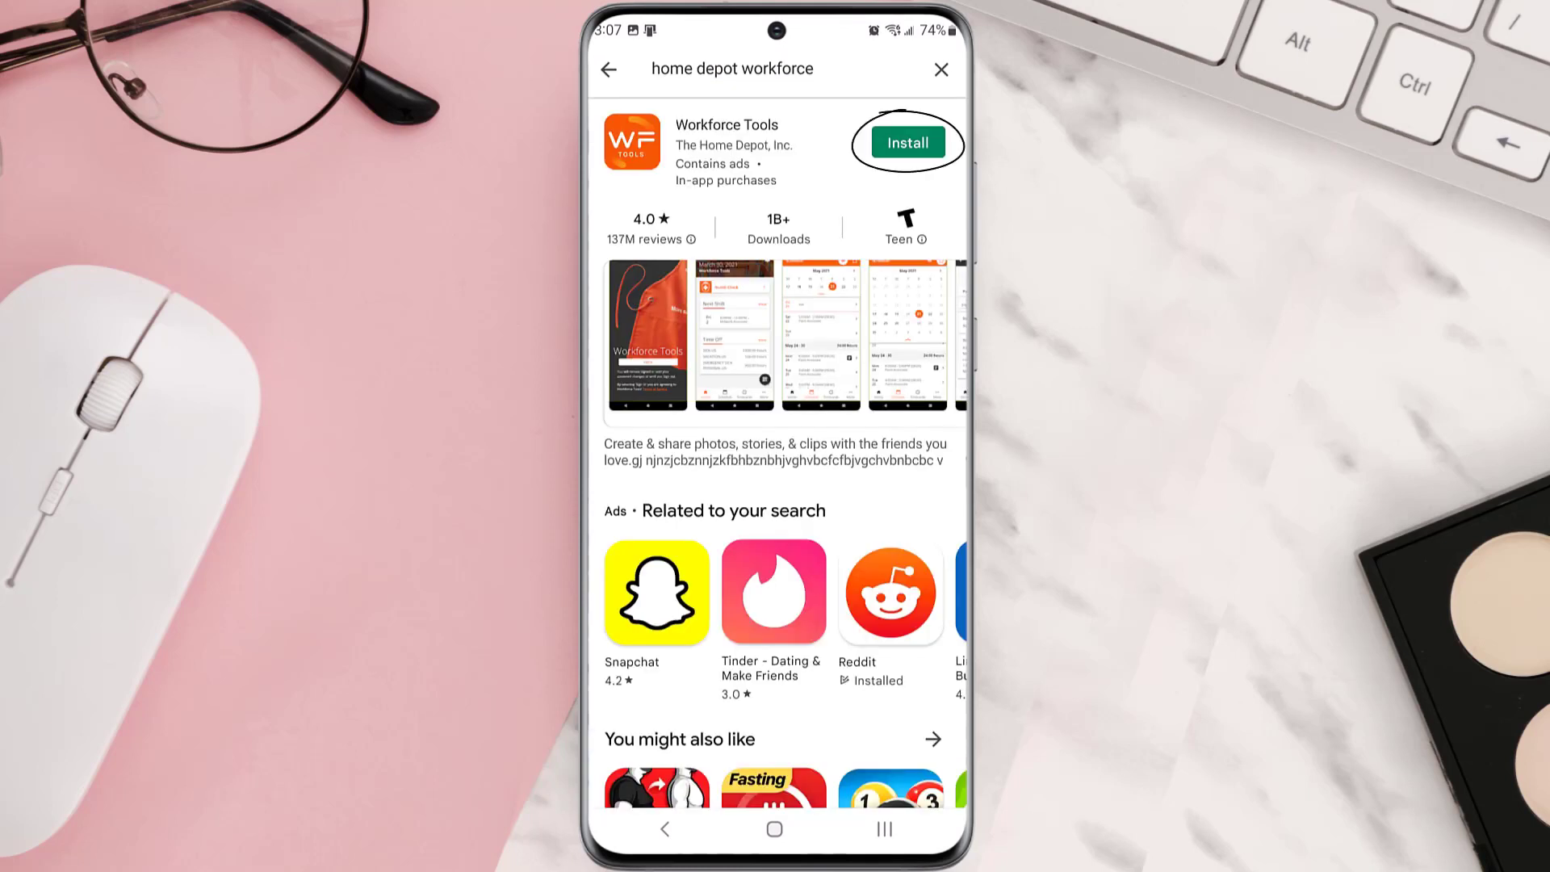
left_click(907, 142)
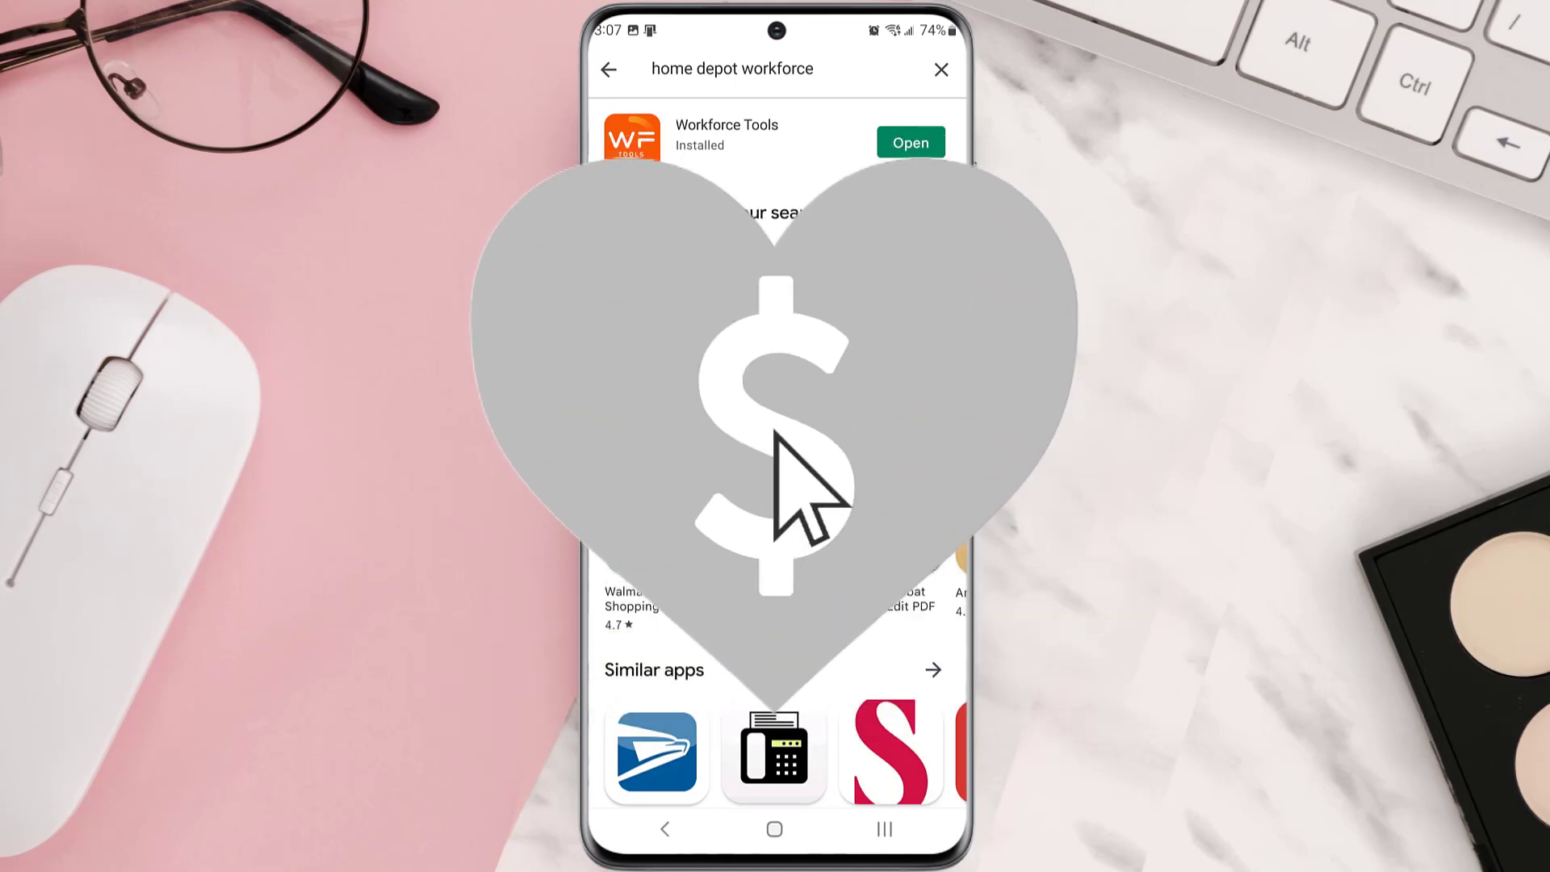
left_click(775, 465)
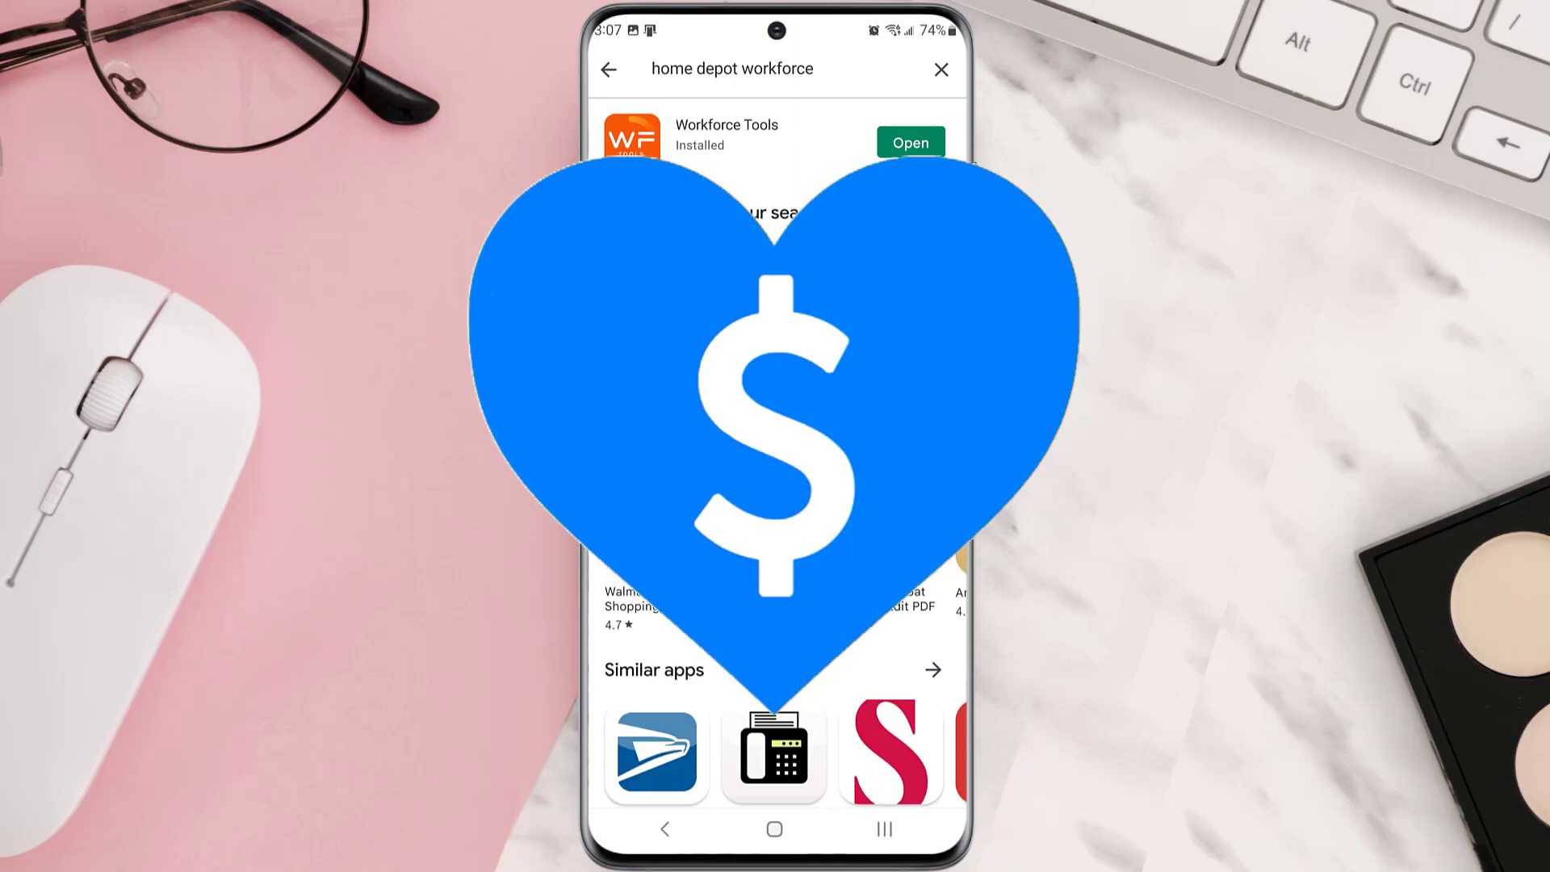